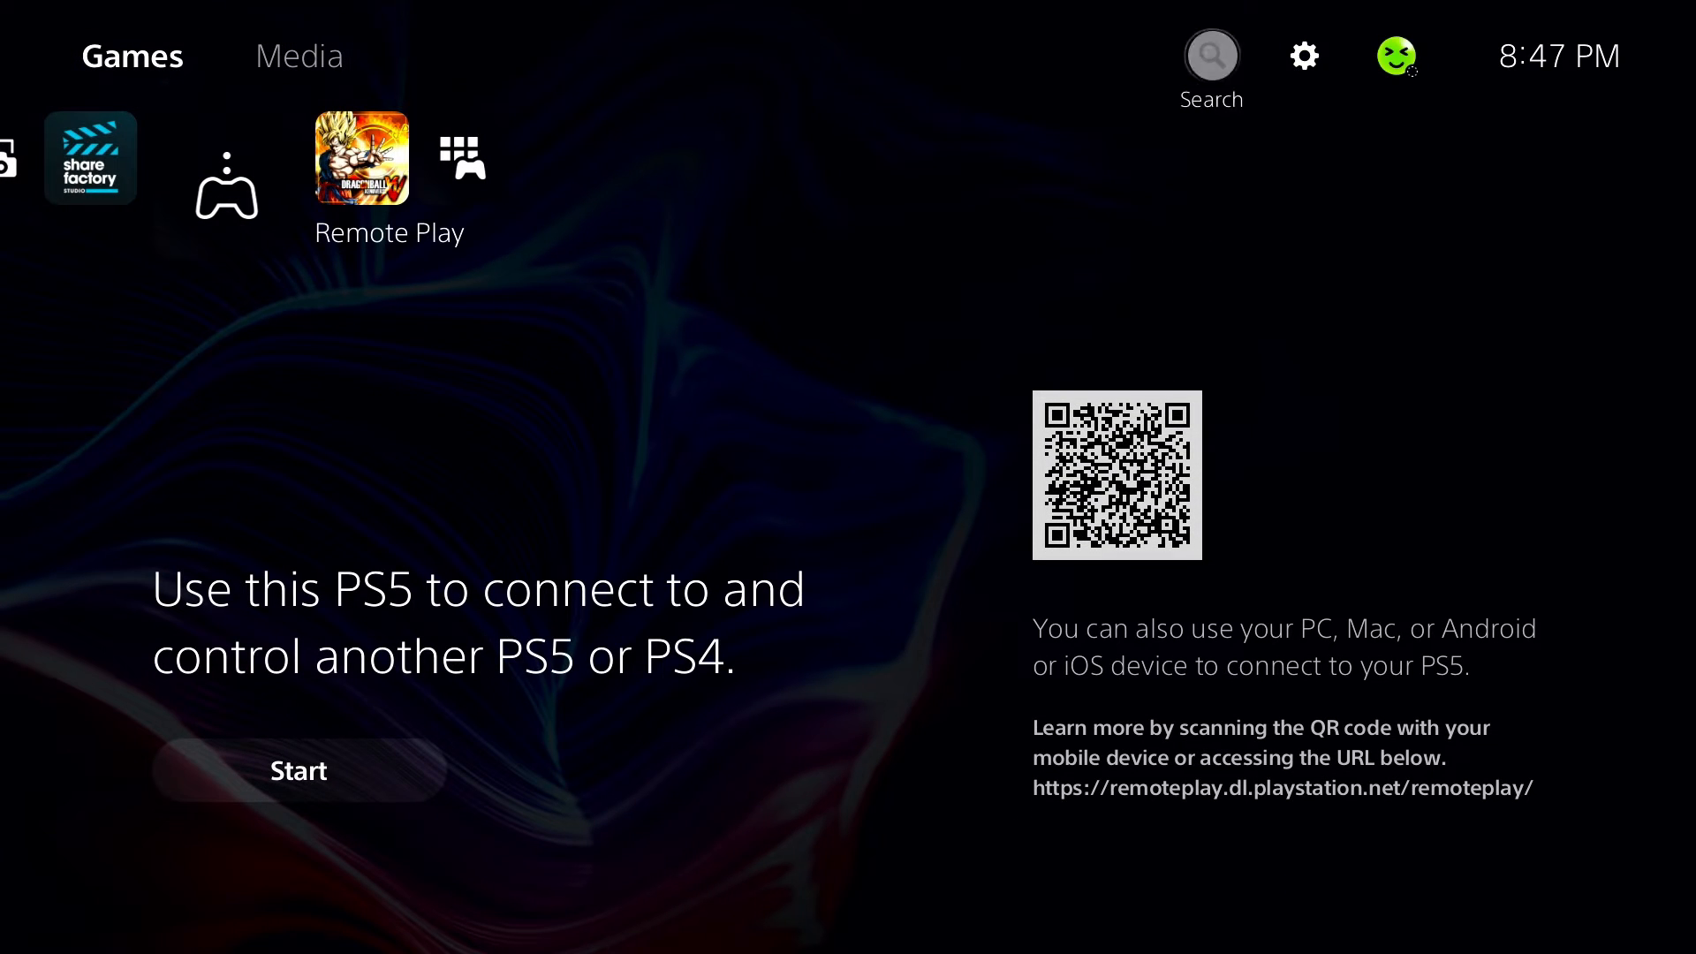
- Open the PS5 Settings menu via the gear icon on the home screen
{"action": "left_click", "coordinate": [1302, 55]}
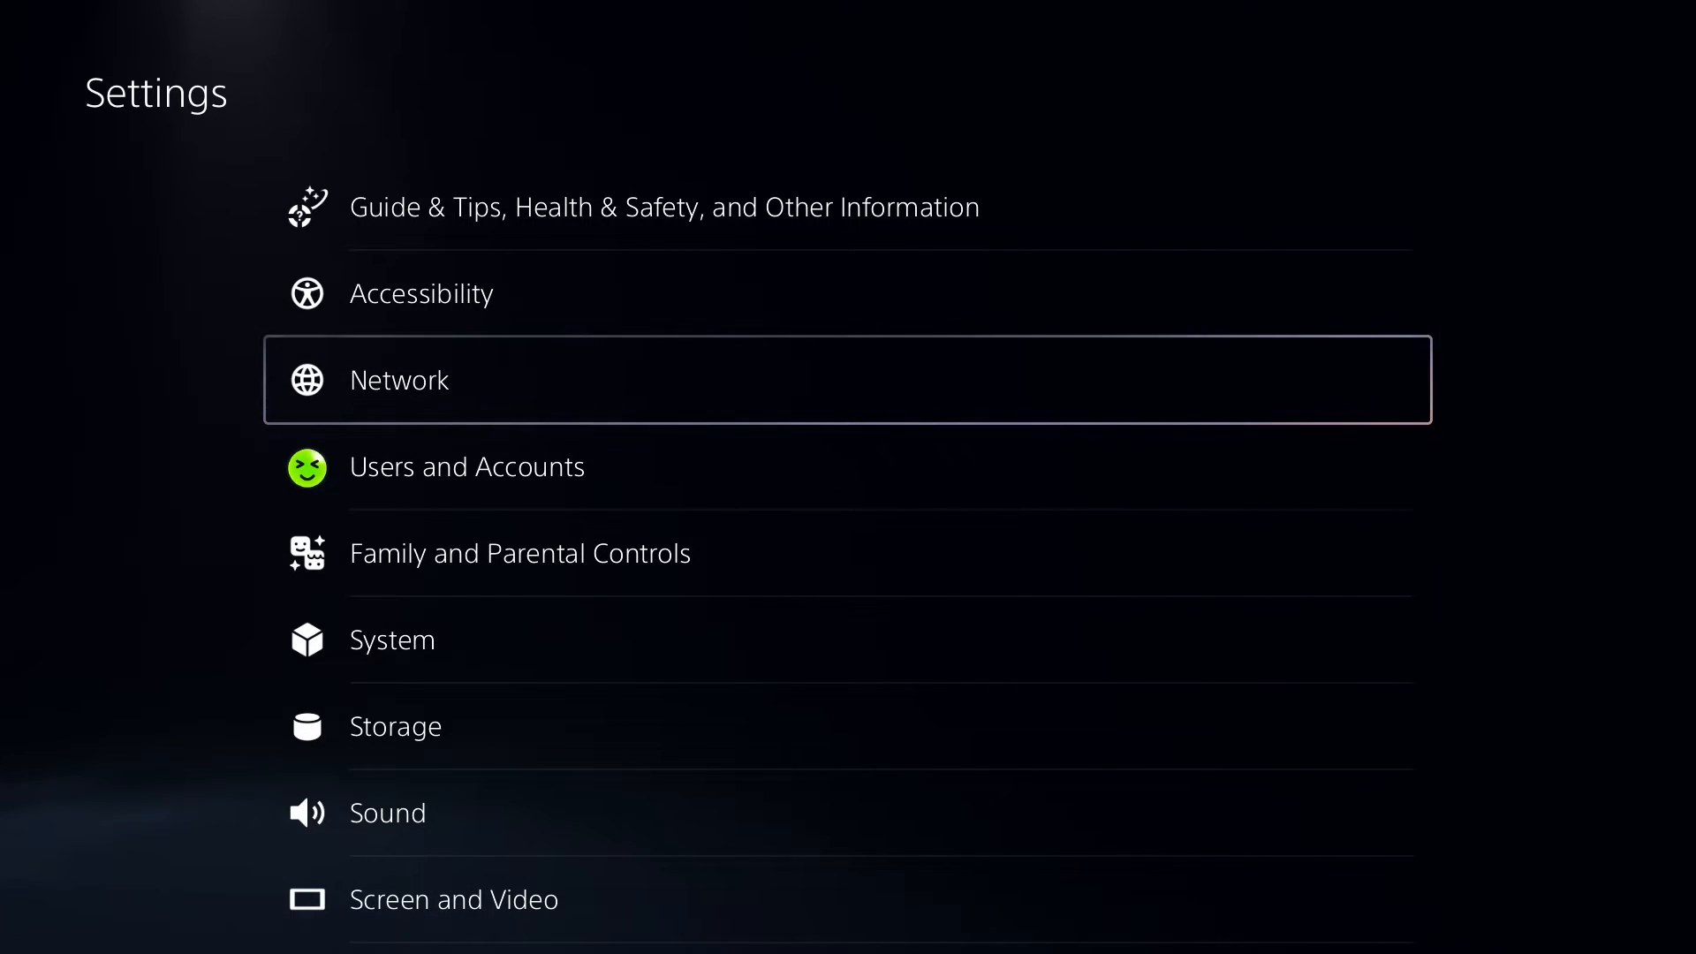
- In Accessibility, toggle Enable Screen Reader on and then back off
{"action": "left_click", "coordinate": [422, 293]}
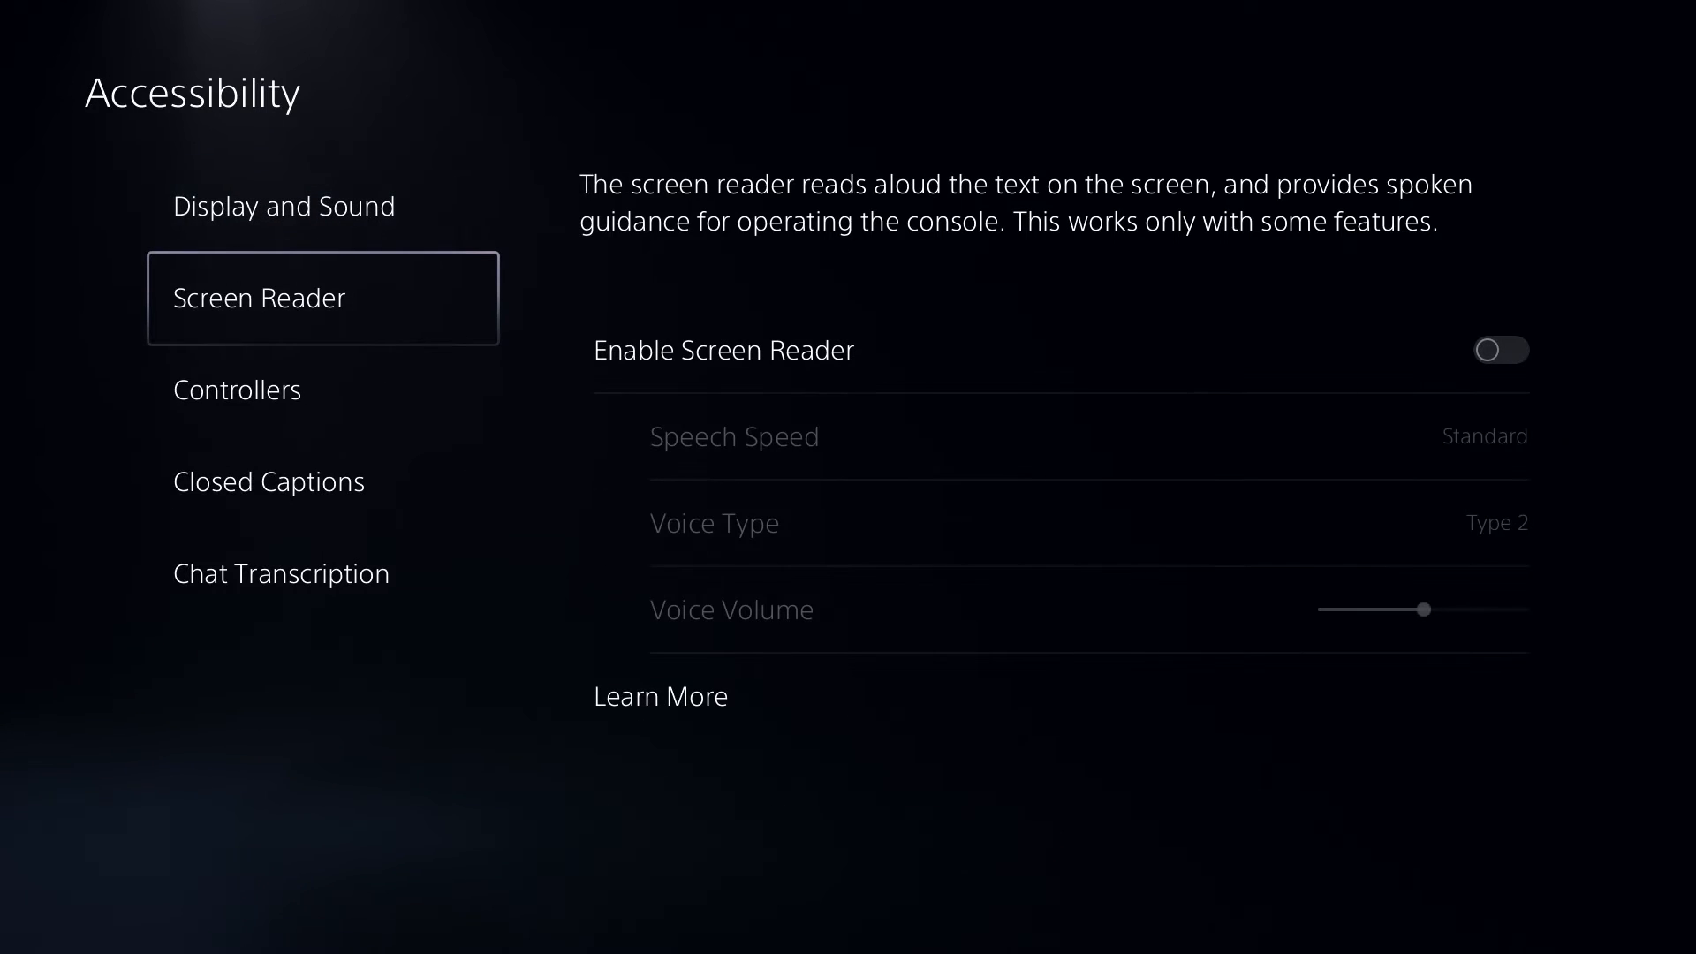
{"action": "left_click", "coordinate": [1501, 350]}
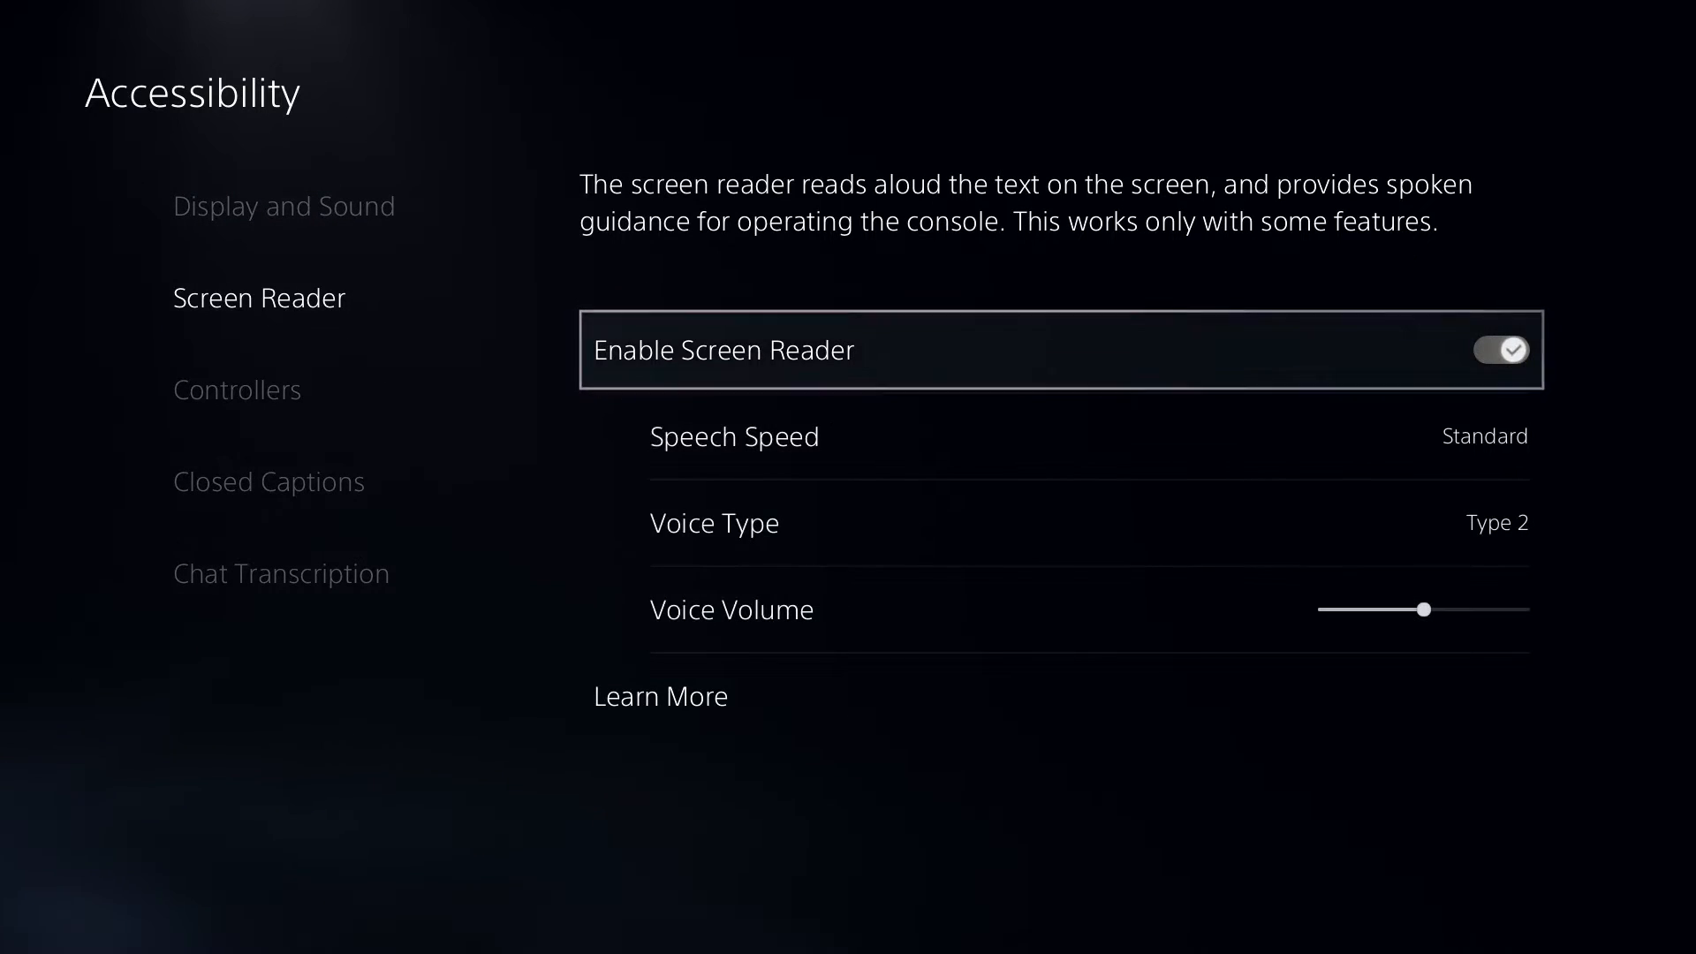
{"action": "key", "text": "down"}
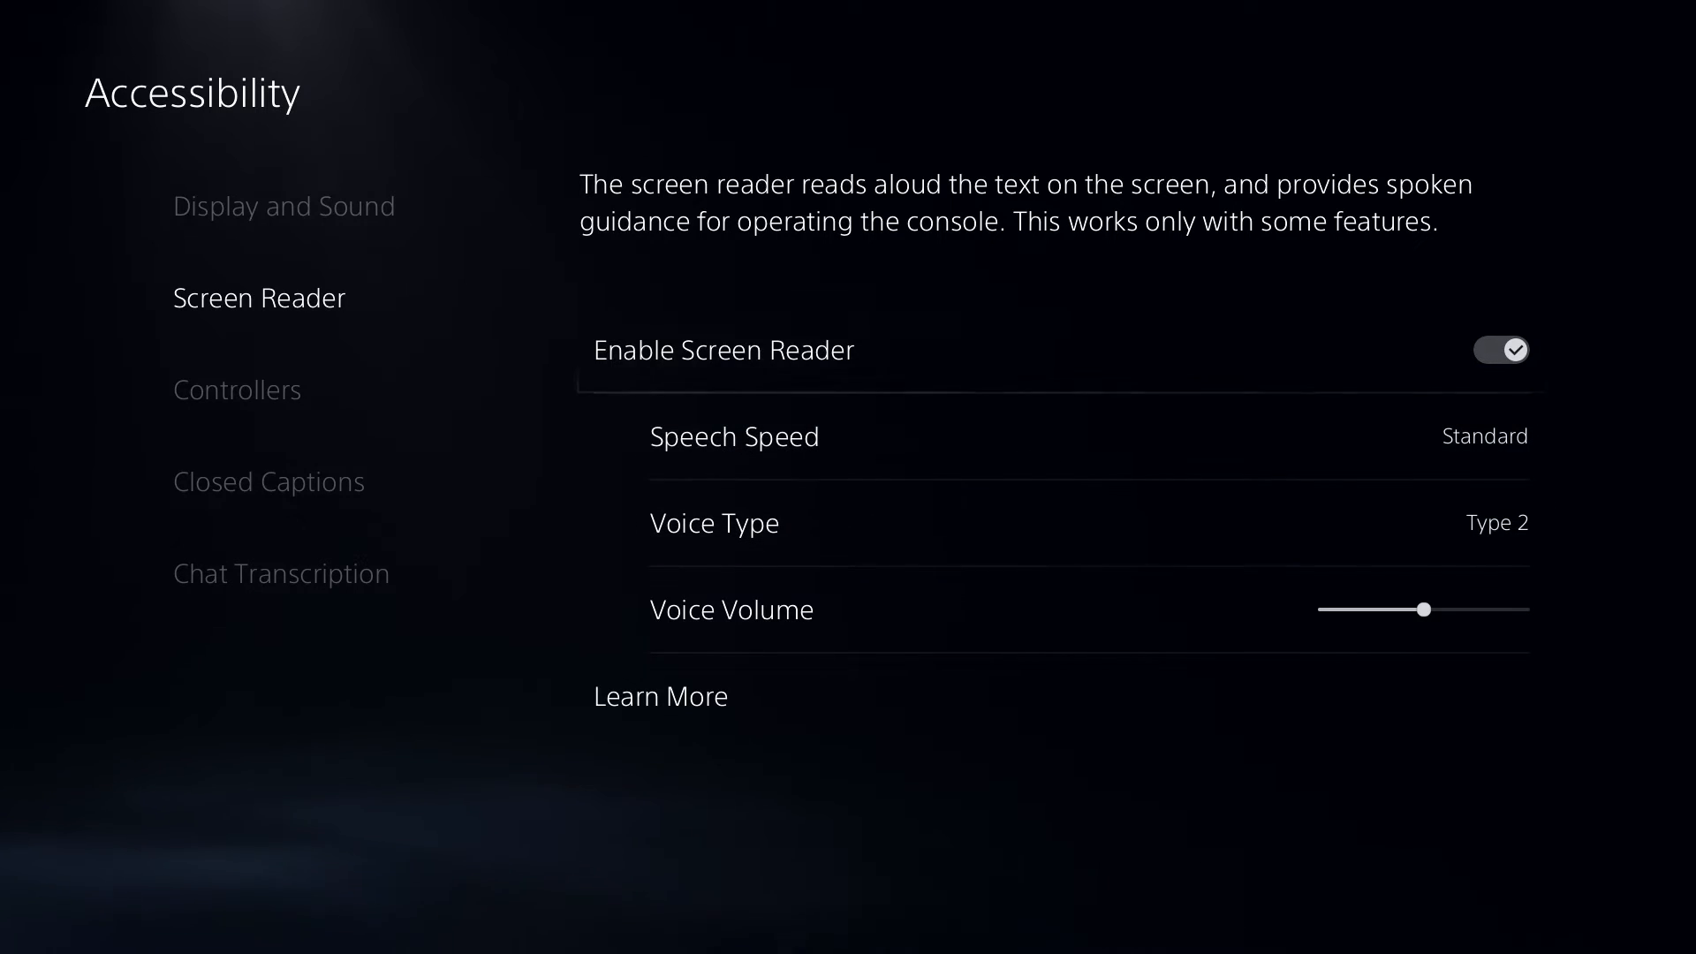
{"action": "left_click", "coordinate": [1502, 350]}
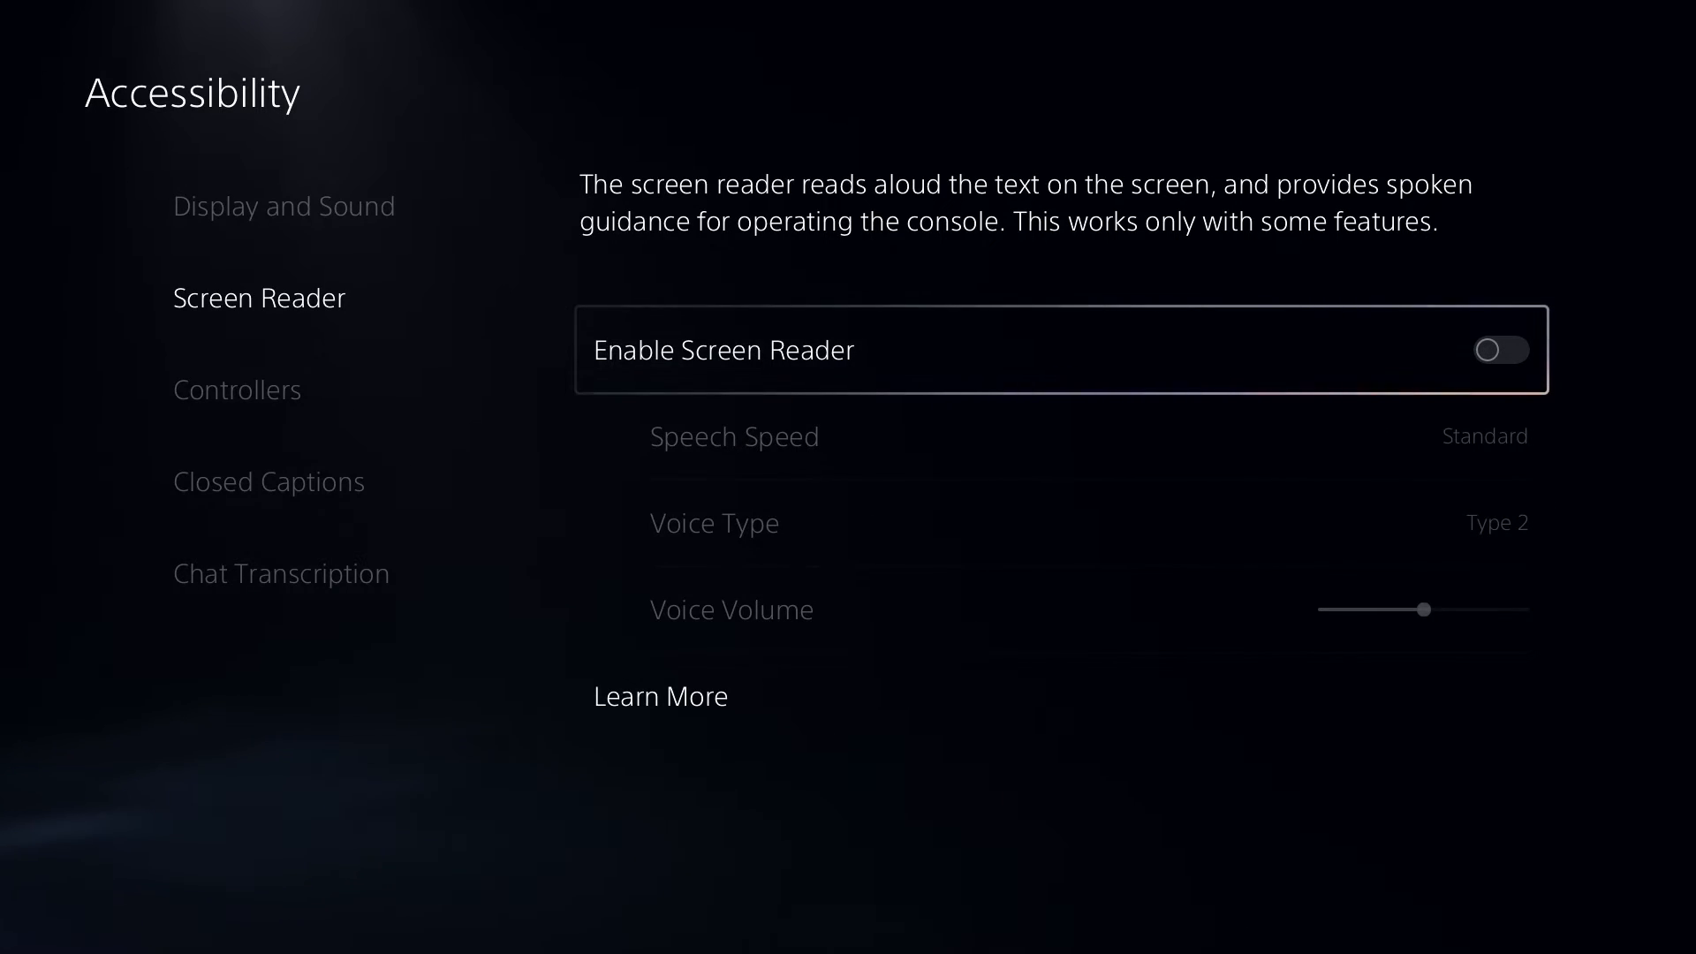
- Switch Enable Chat Transcription off and return to the main Settings list
{"action": "left_click", "coordinate": [281, 573]}
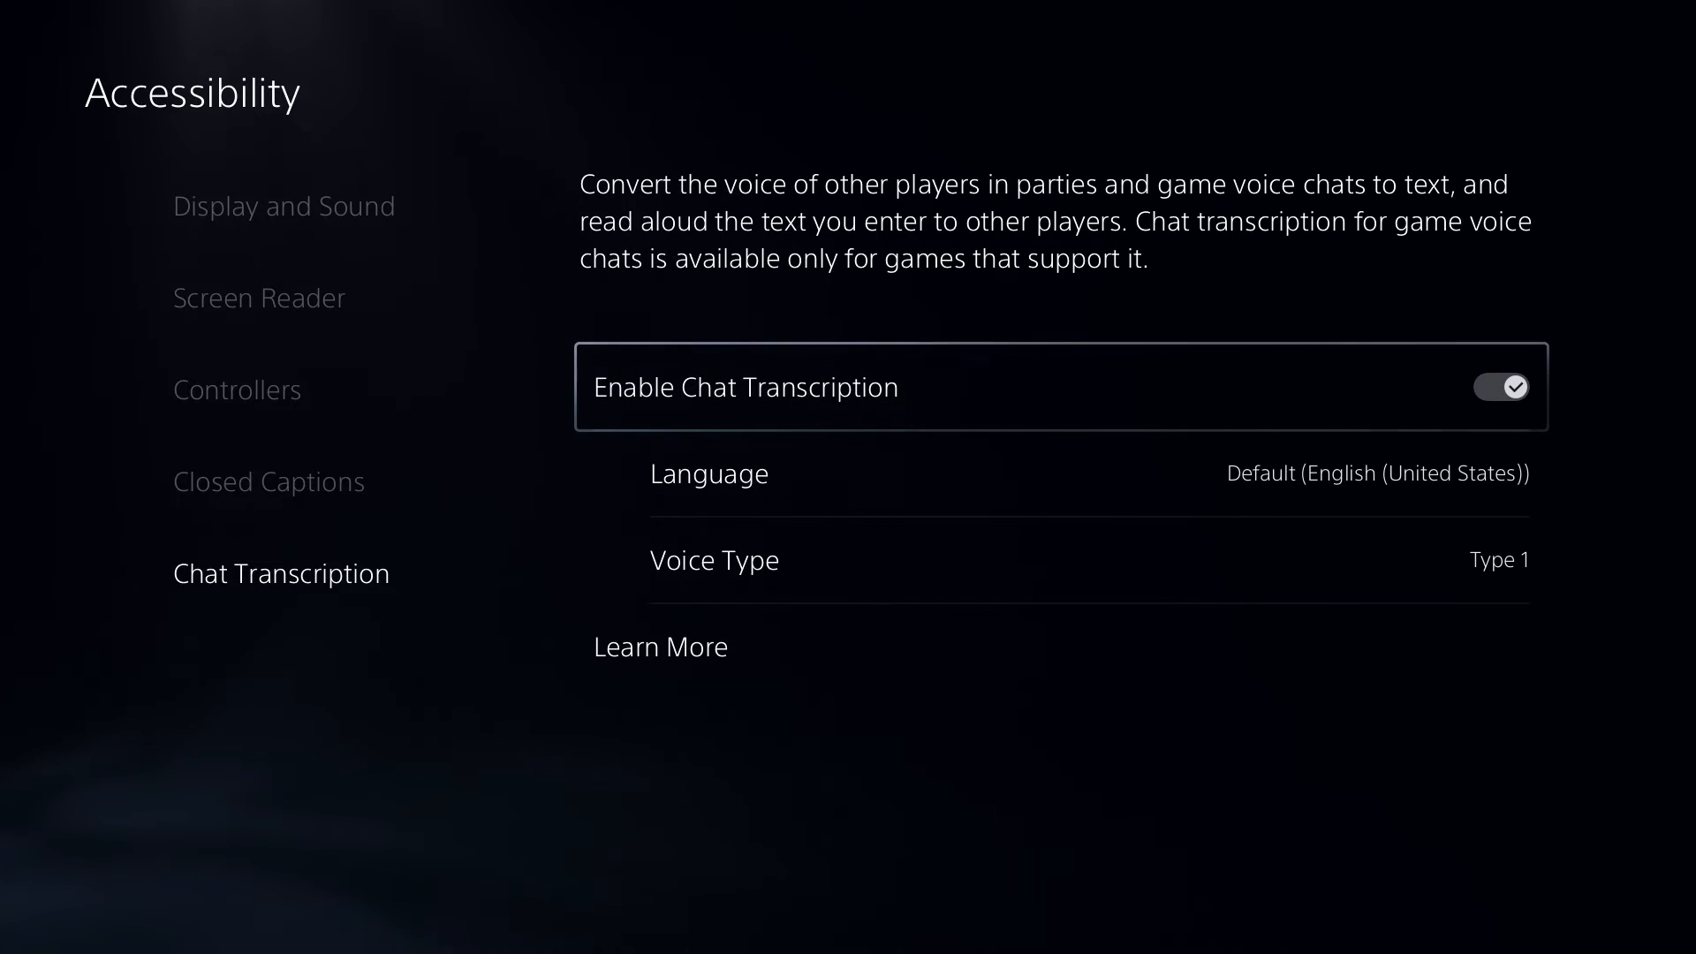
{"action": "left_click", "coordinate": [1501, 387]}
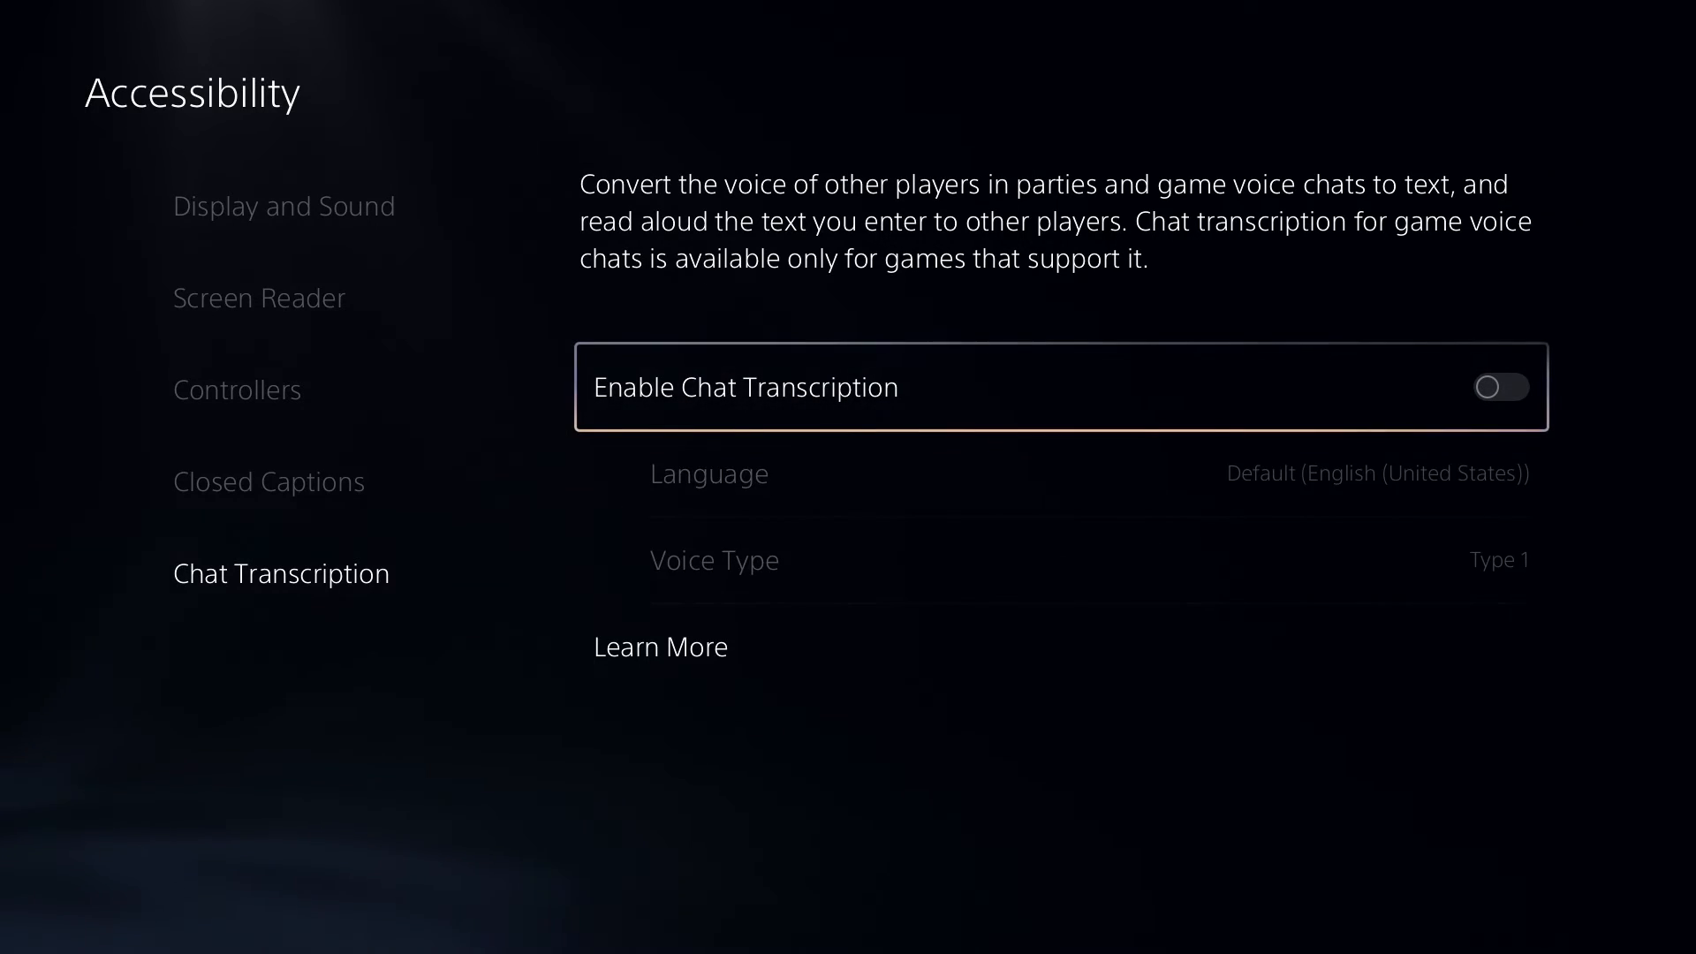
{"action": "key", "text": "Escape"}
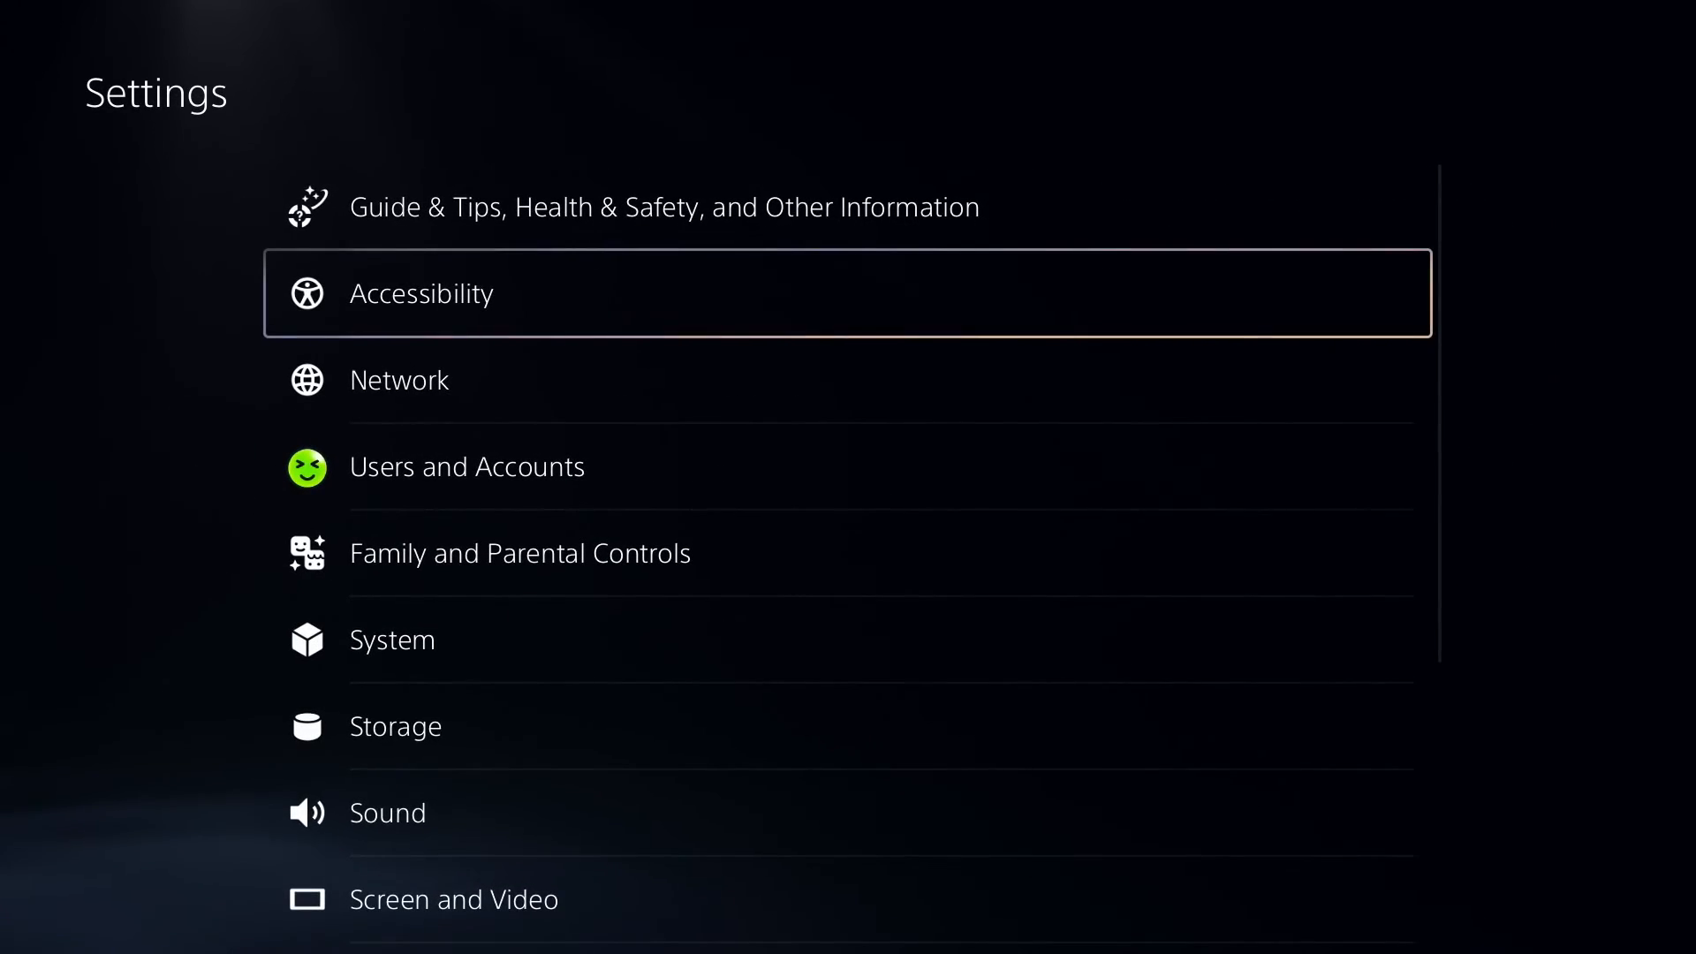
{"action": "scroll", "scroll_direction": "down", "scroll_amount": 3}
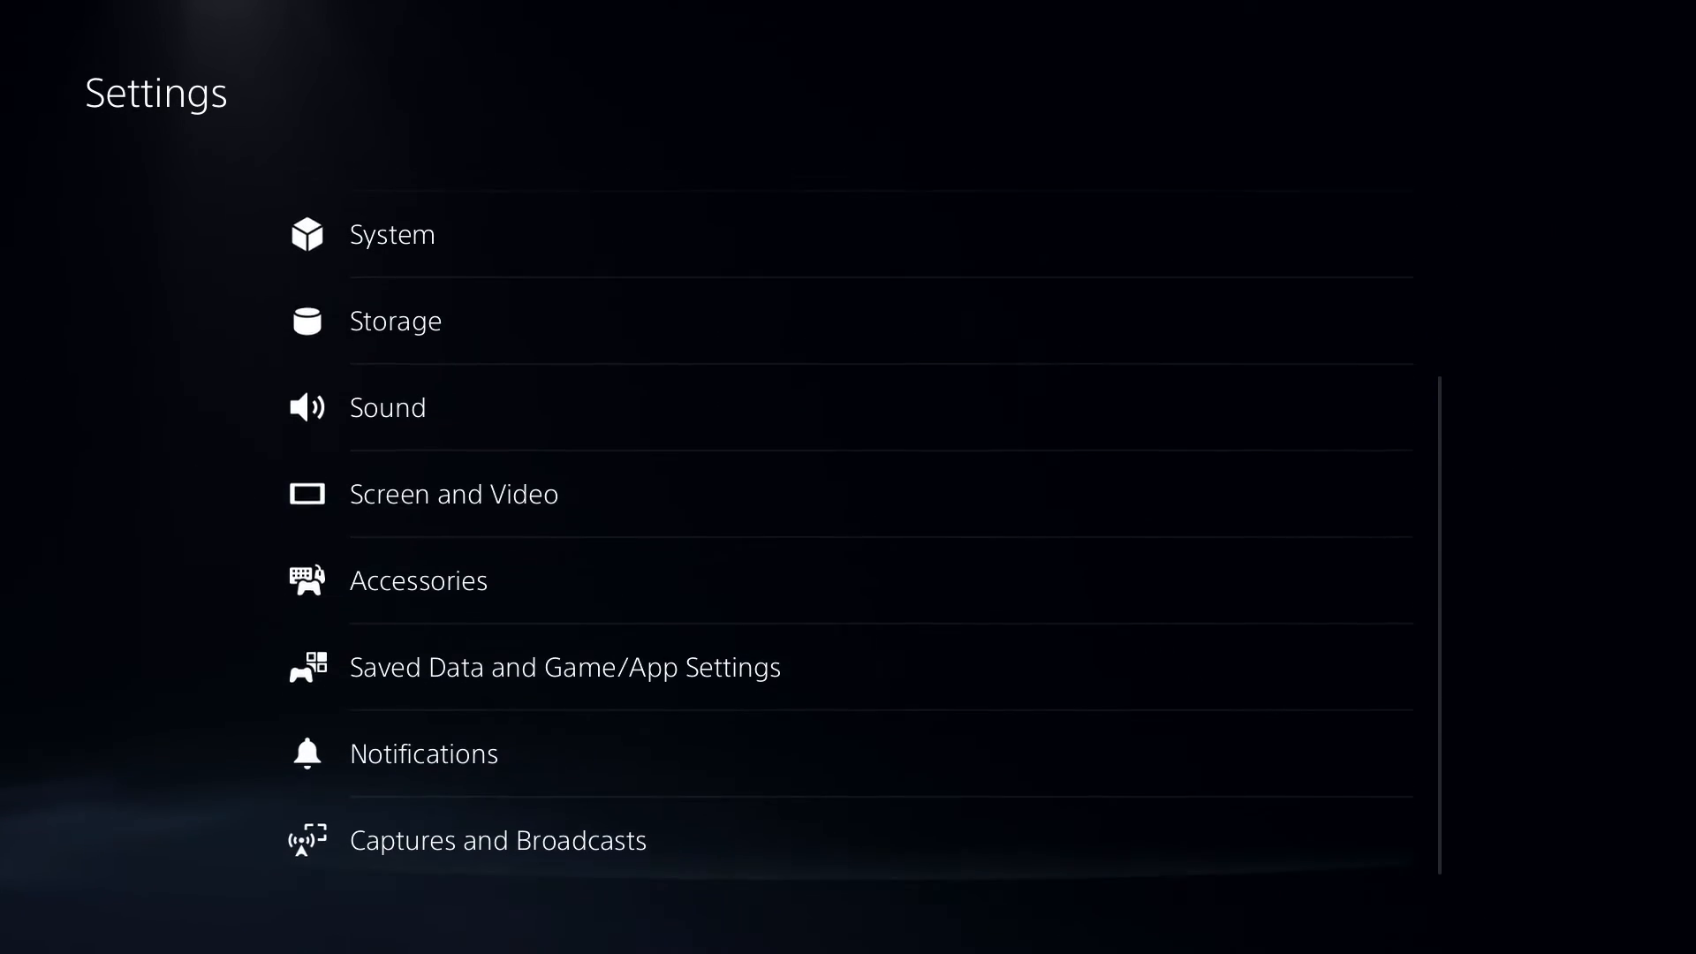
{"action": "left_click", "coordinate": [500, 840]}
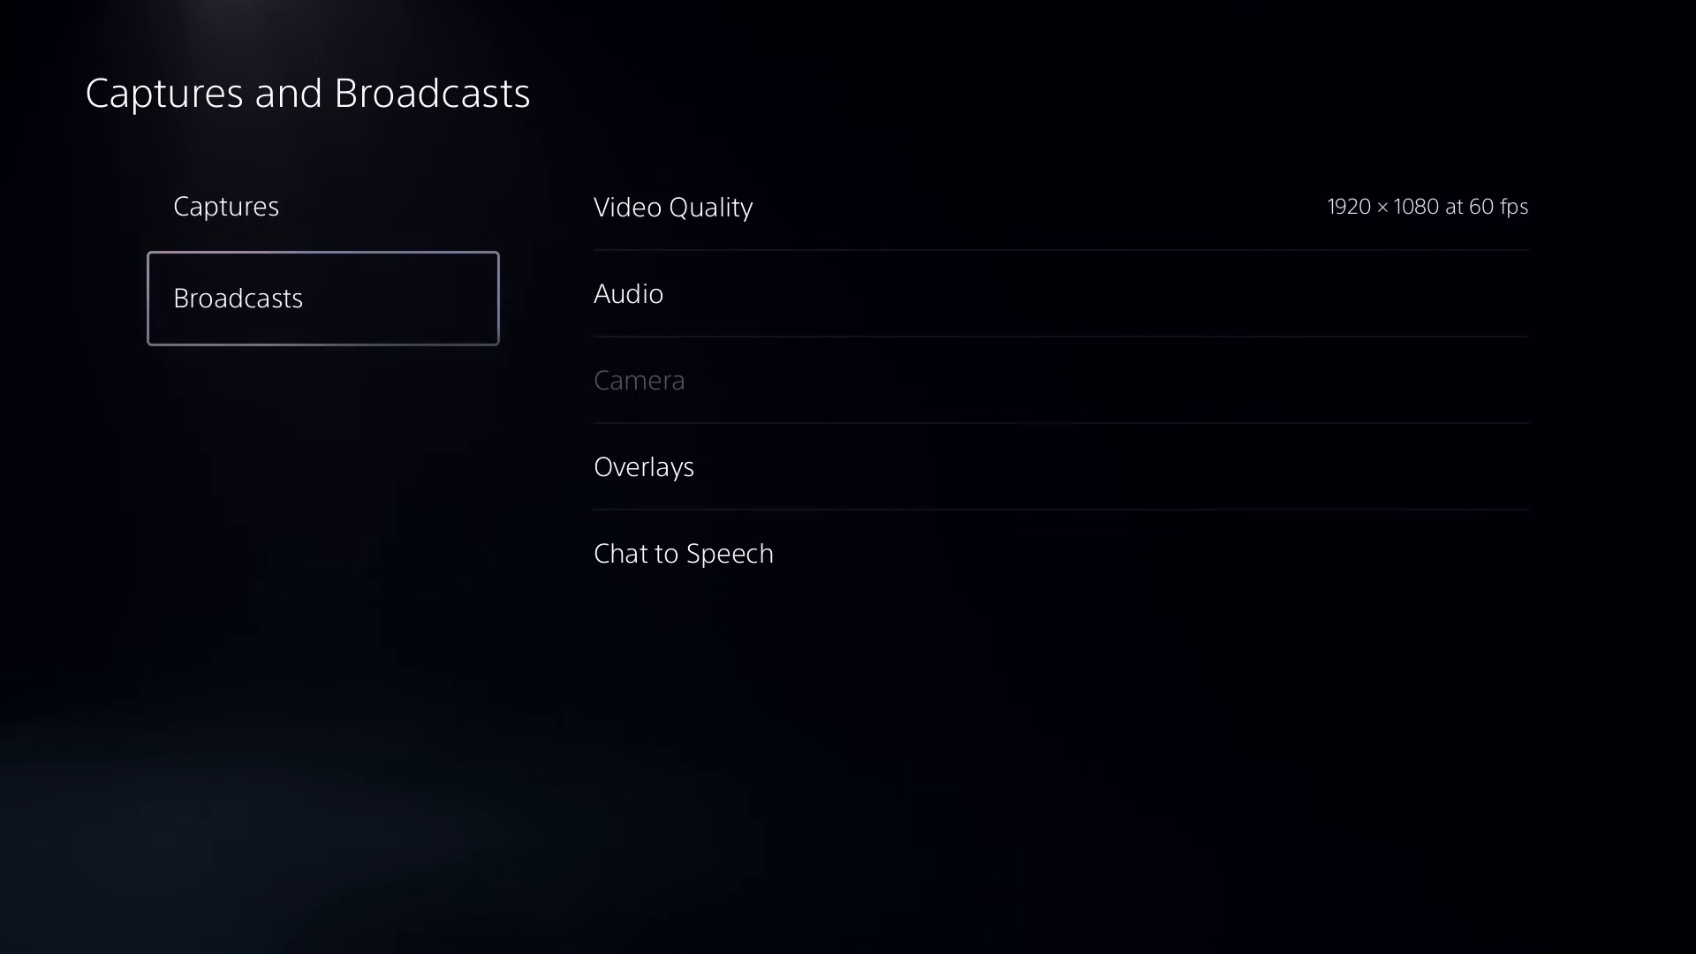
{"action": "left_click", "coordinate": [683, 552]}
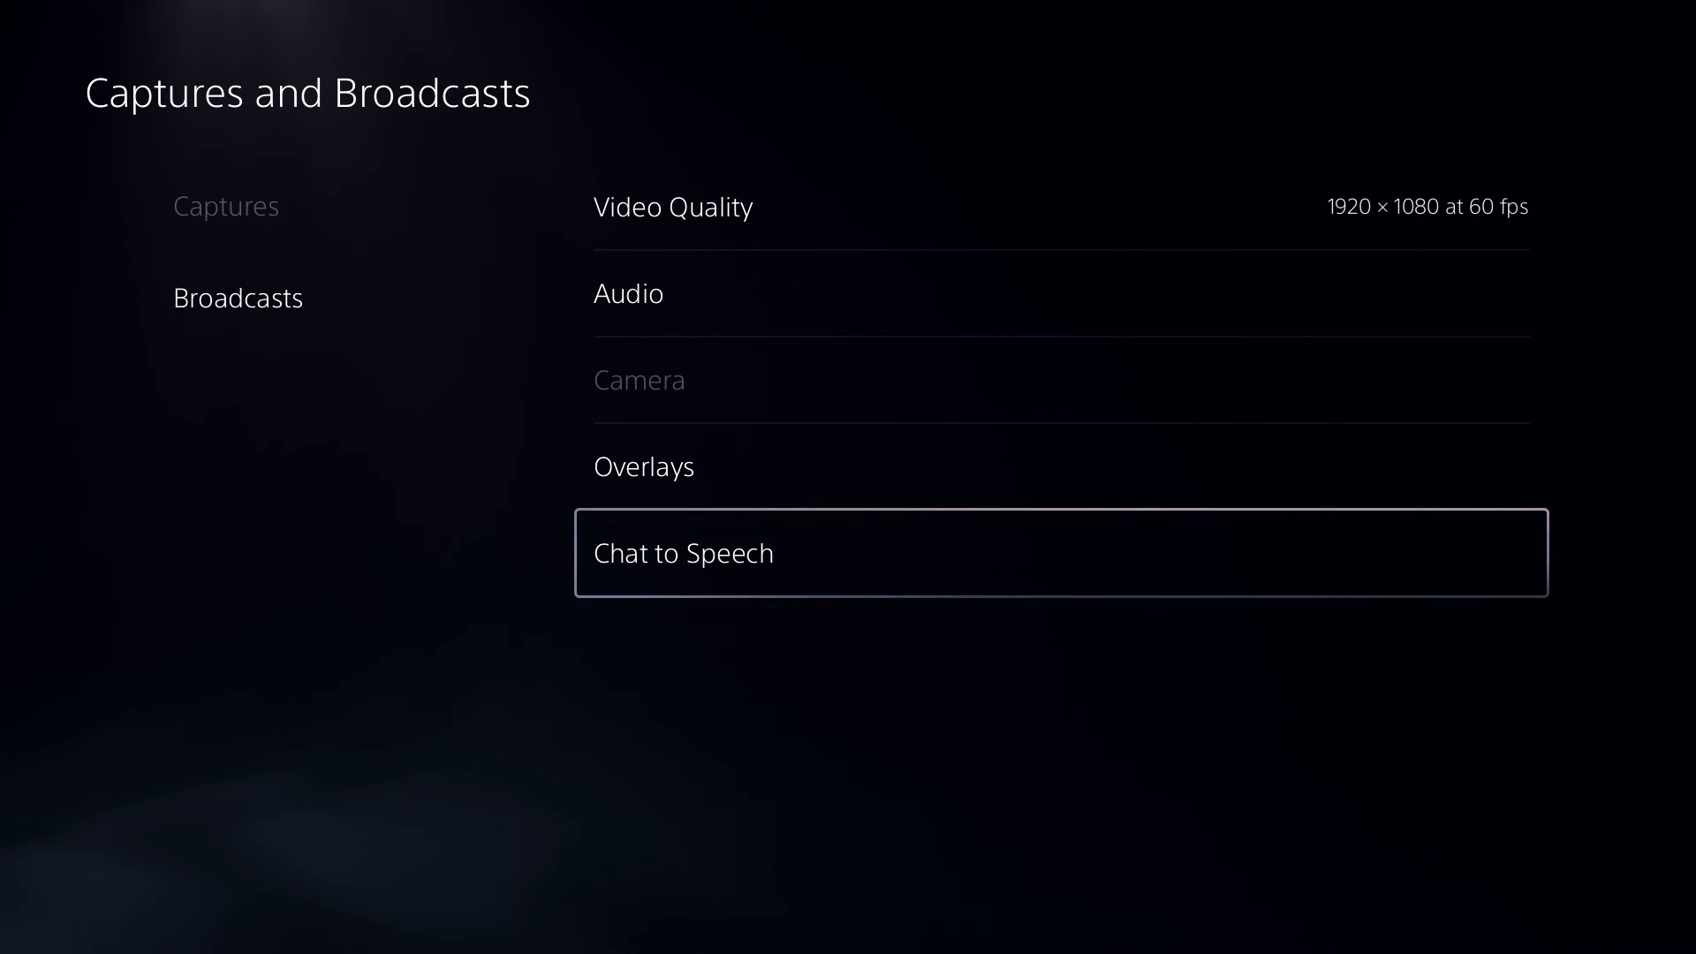
{"action": "left_click", "coordinate": [239, 297]}
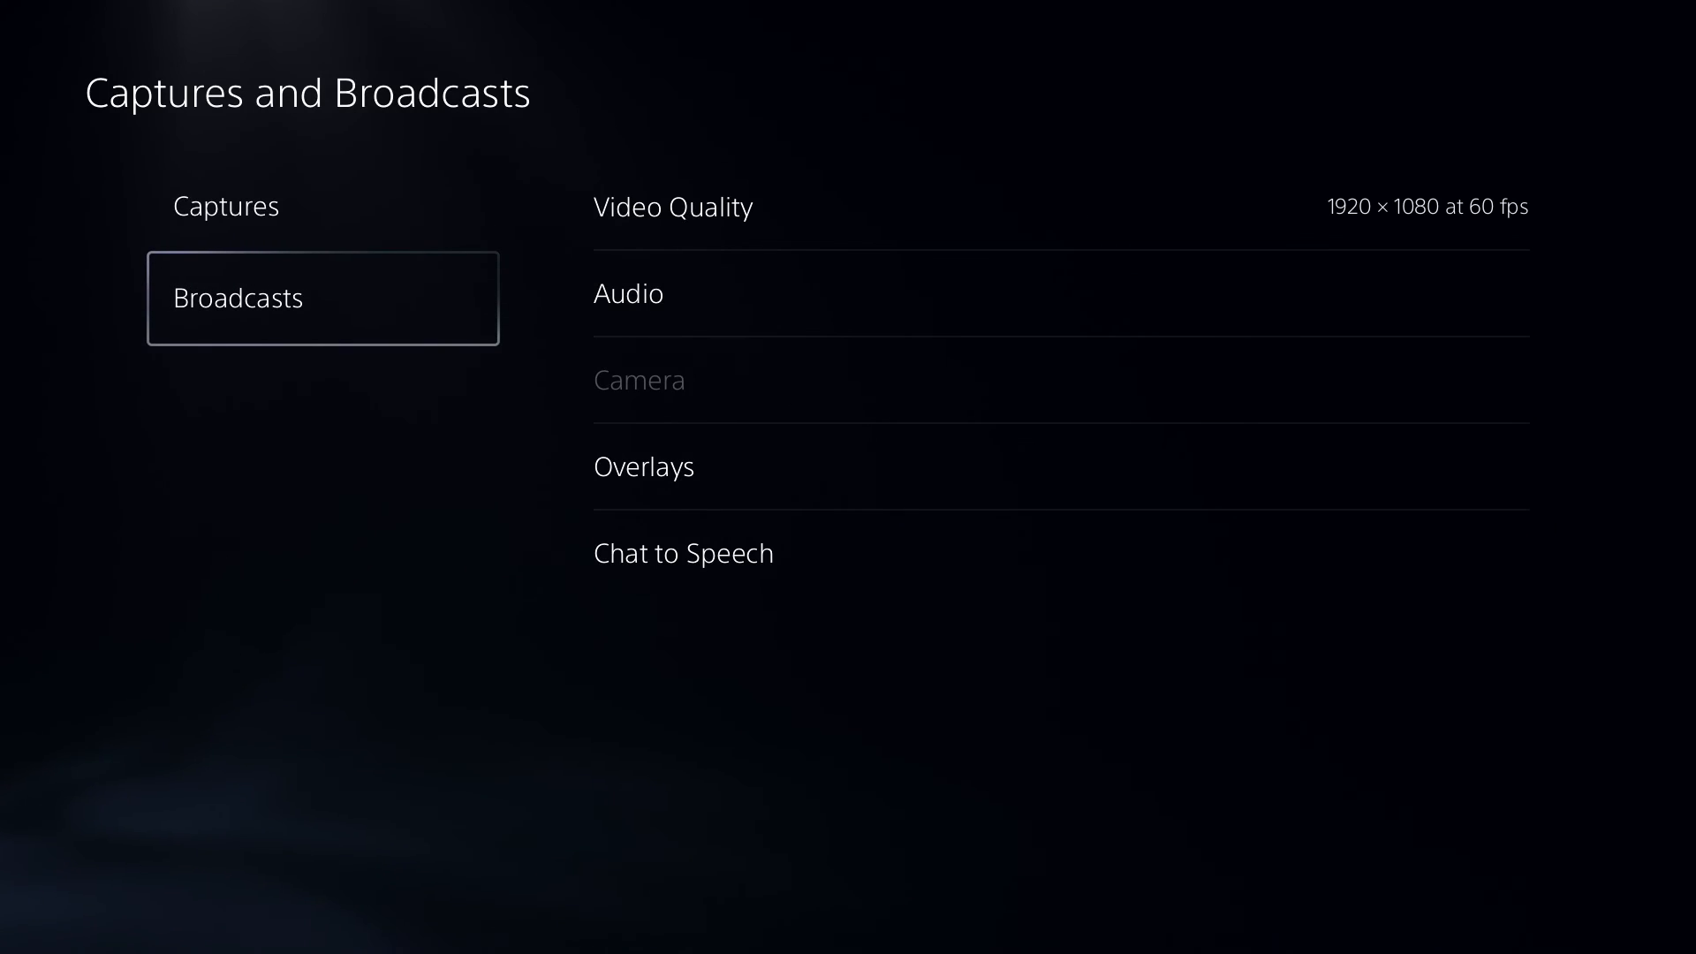
{"action": "key", "text": "Escape"}
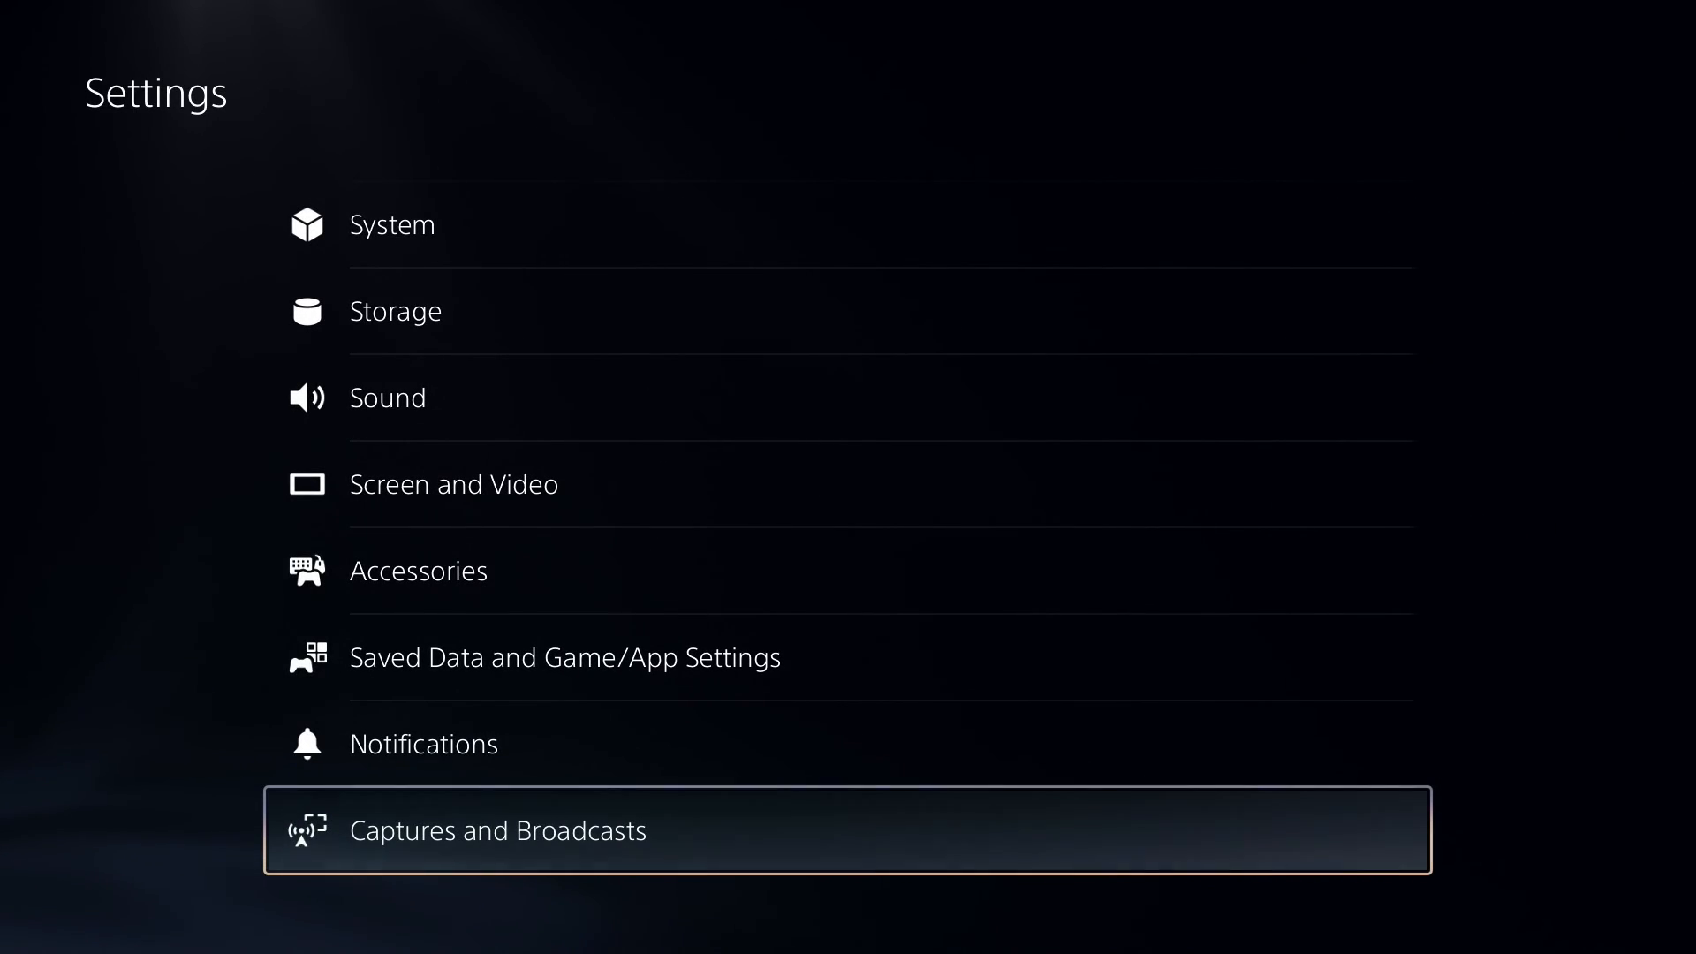